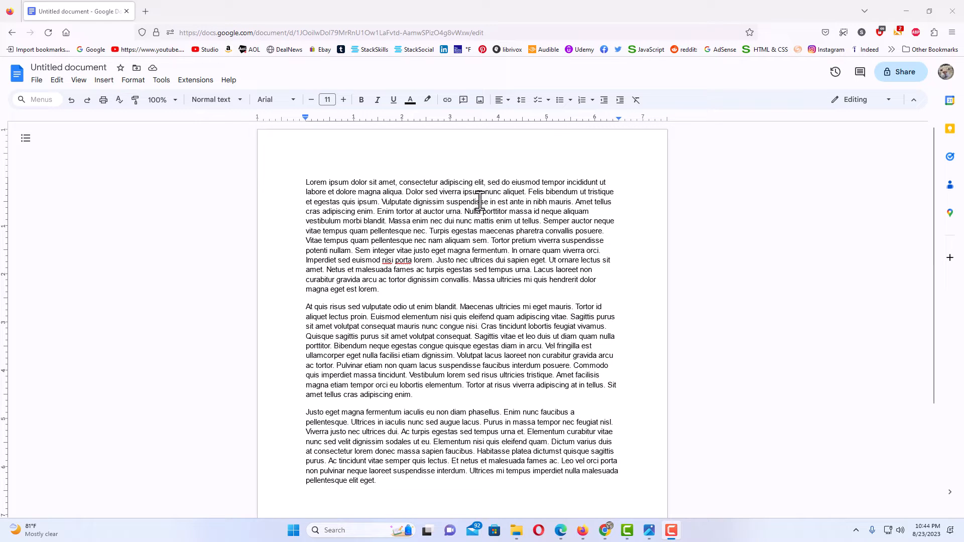
{"action": "mouse_move", "coordinate": [474, 279]}
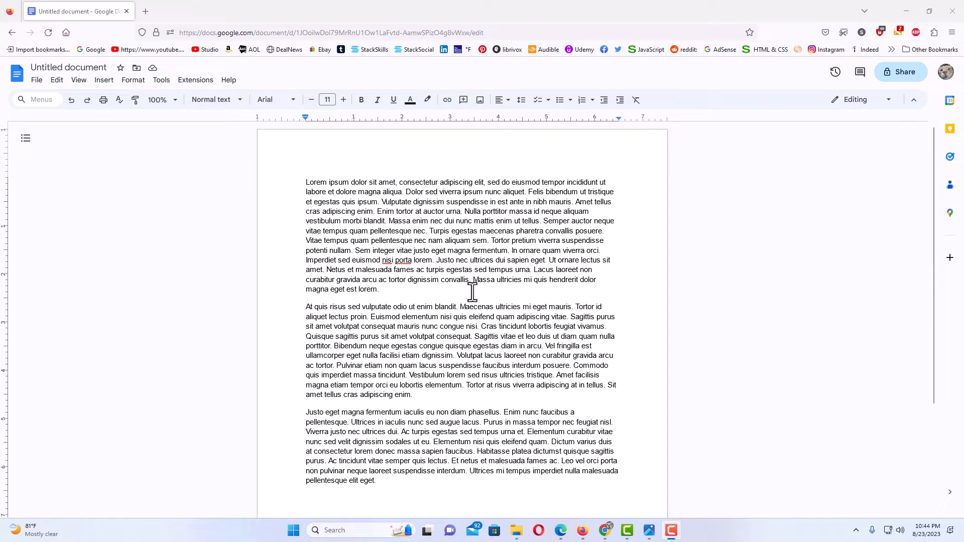
{"action": "mouse_move", "coordinate": [484, 347]}
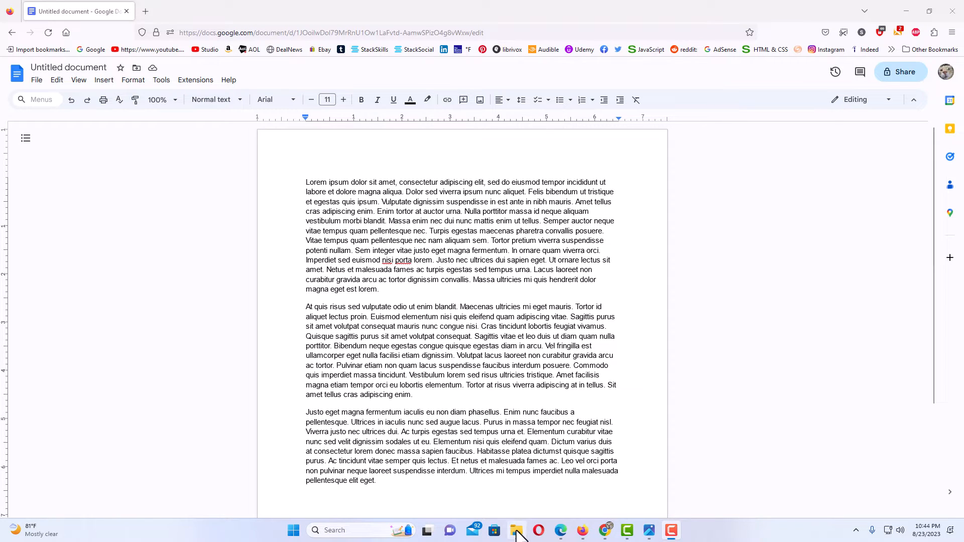
Insert halloween.png from the Backup Pics folder into the document's second paragraph.
{"action": "left_click", "coordinate": [515, 531]}
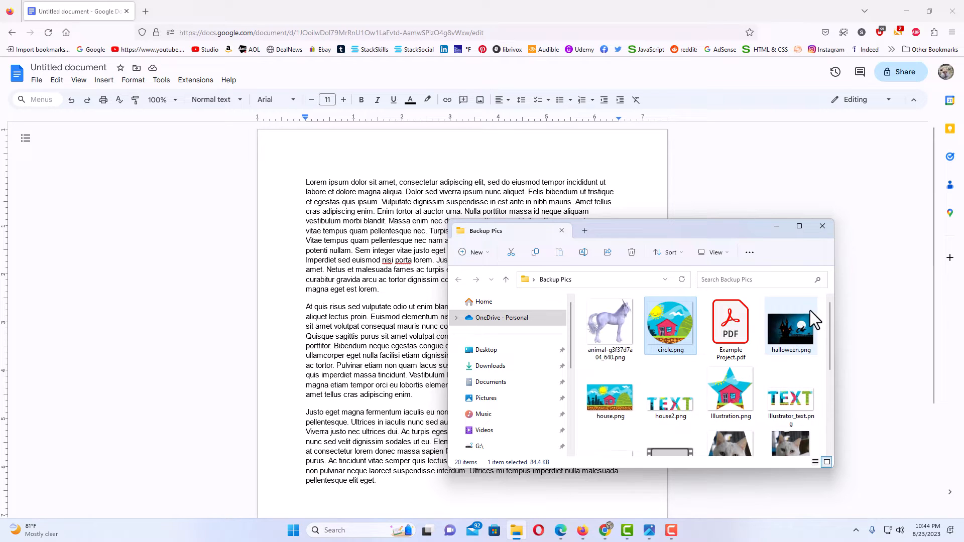
{"action": "left_click", "coordinate": [790, 323]}
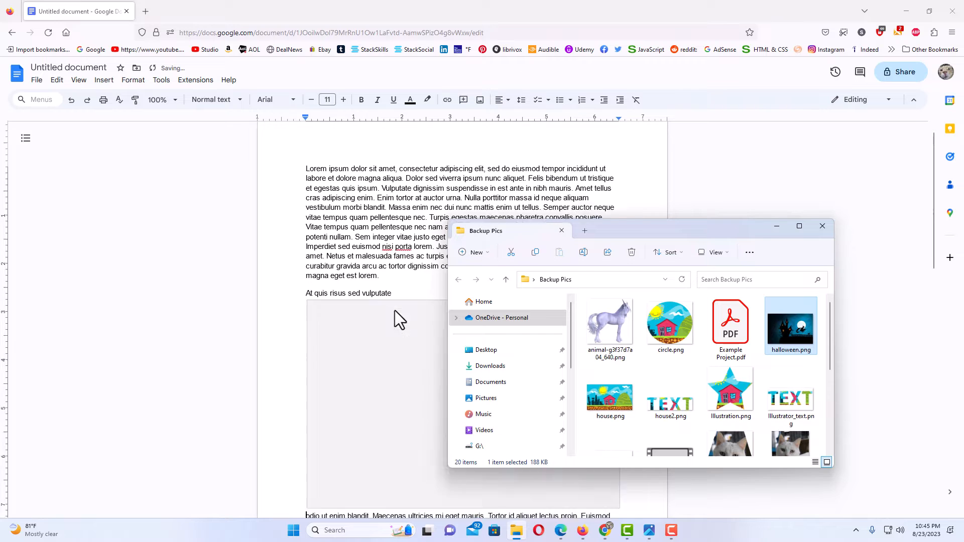
{"action": "double_click", "coordinate": [791, 325]}
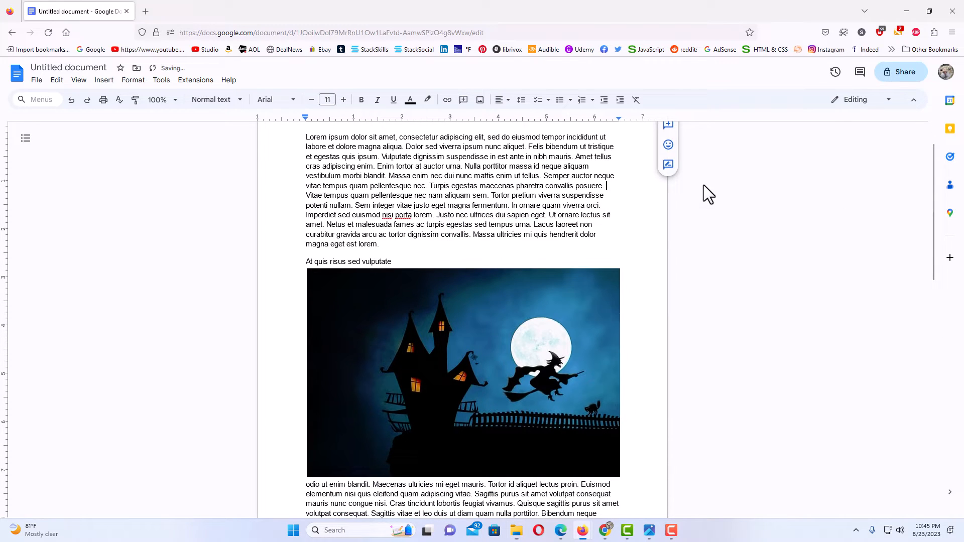
{"action": "mouse_move", "coordinate": [648, 312]}
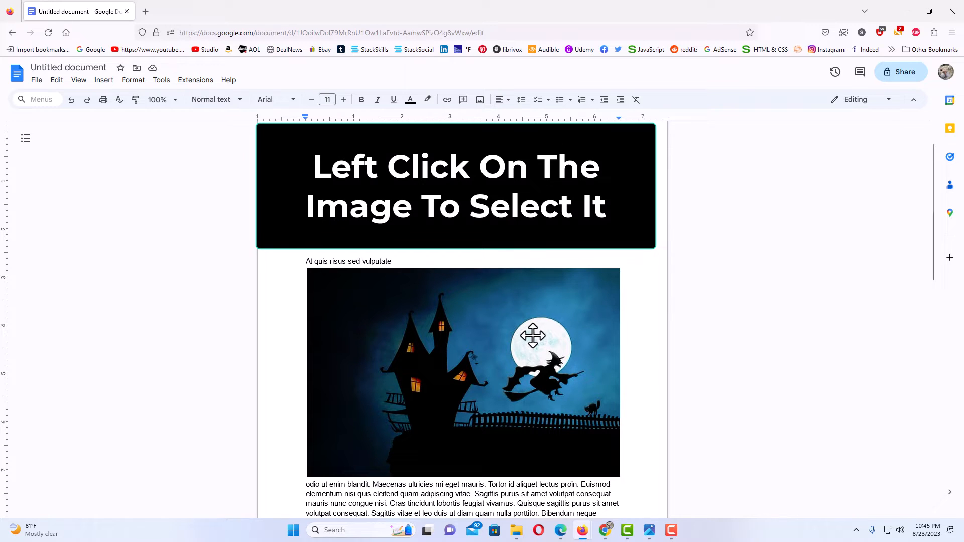
Select the inserted Halloween picture in the document.
{"action": "left_click", "coordinate": [463, 371]}
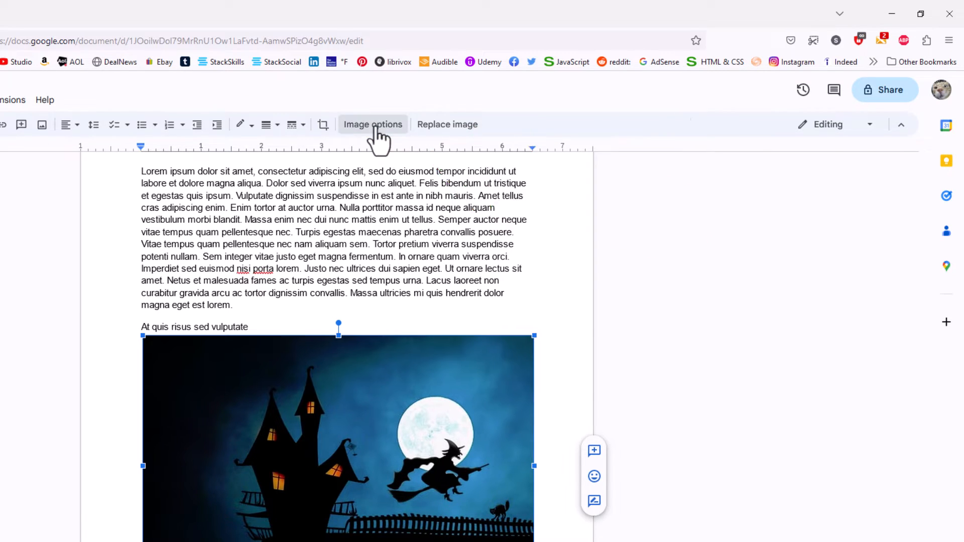
Set the Halloween picture's text wrapping to Wrap text in Image options.
{"action": "left_click", "coordinate": [372, 124]}
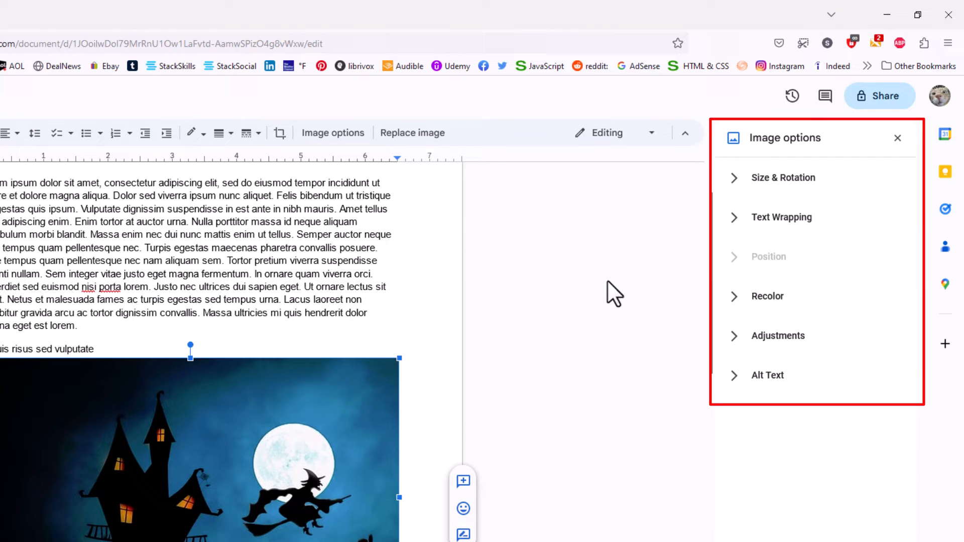
{"action": "mouse_move", "coordinate": [701, 240]}
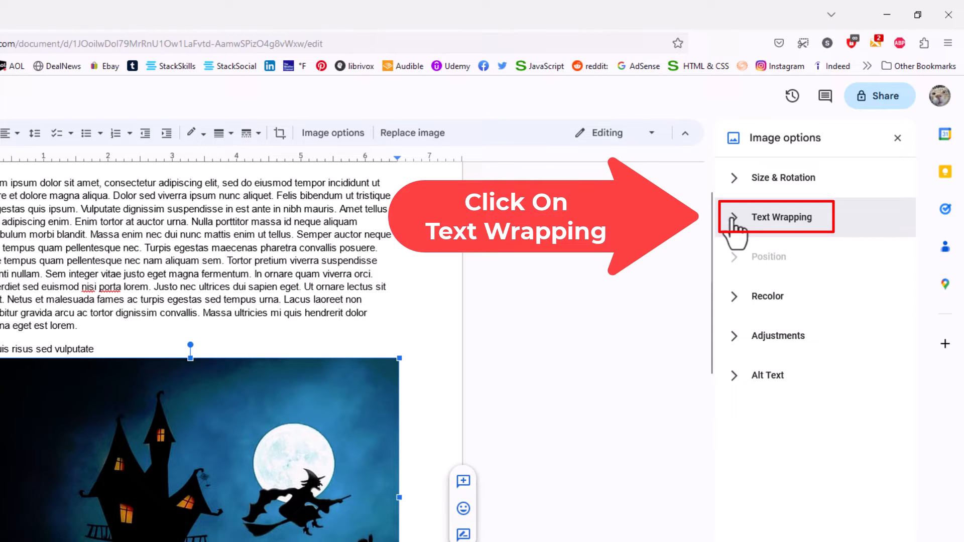
{"action": "left_click", "coordinate": [781, 217]}
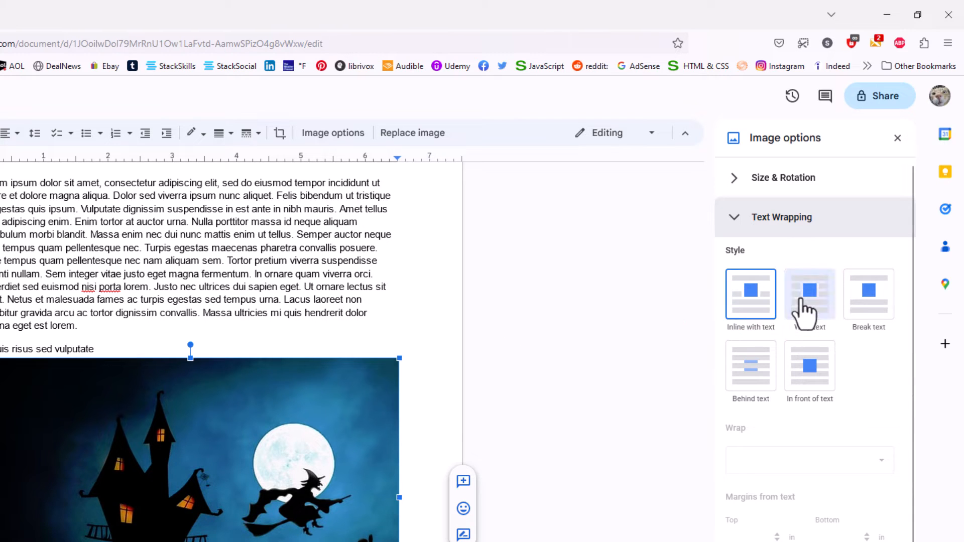
{"action": "left_click", "coordinate": [809, 293]}
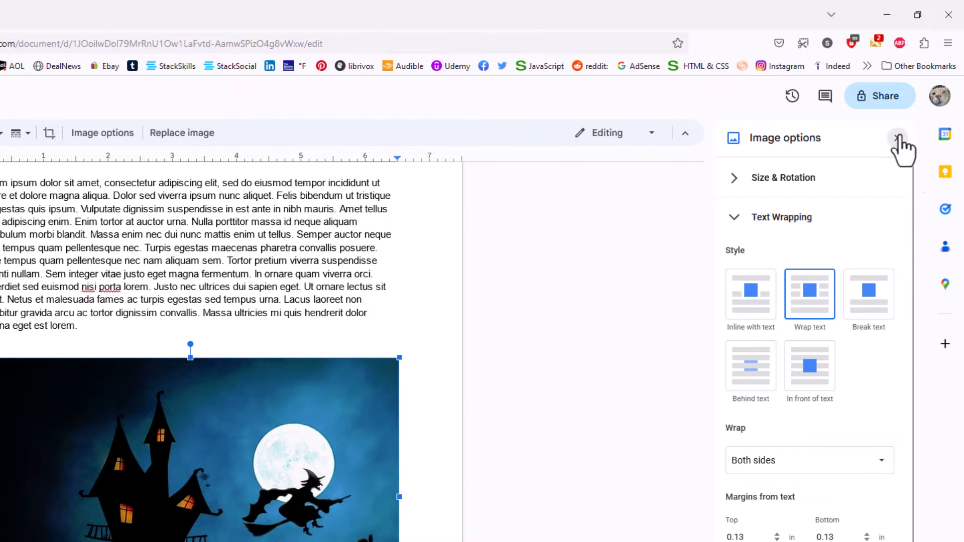
{"action": "left_click", "coordinate": [897, 138]}
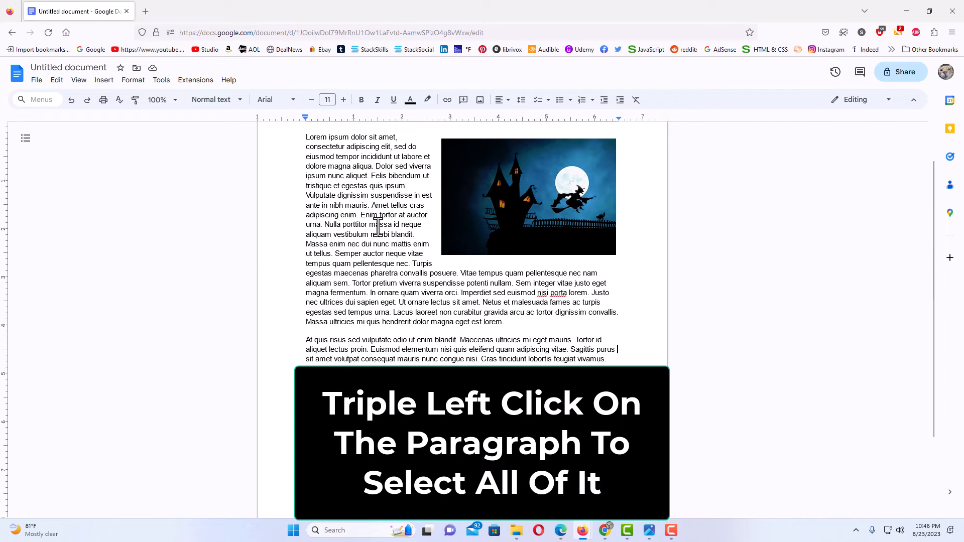
Select the first paragraph beside the picture and apply Justify alignment.
{"action": "triple_click", "coordinate": [378, 224]}
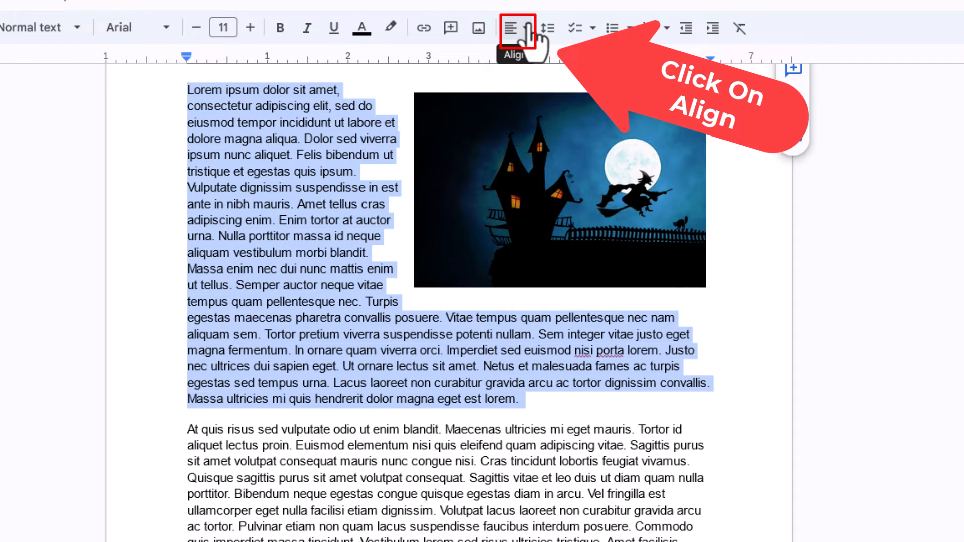
{"action": "left_click", "coordinate": [511, 28]}
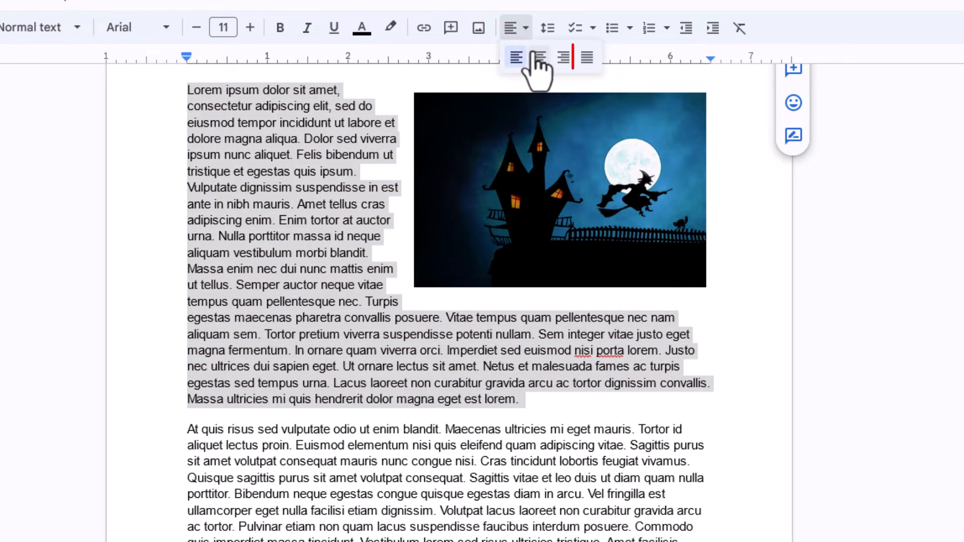
{"action": "mouse_move", "coordinate": [586, 57]}
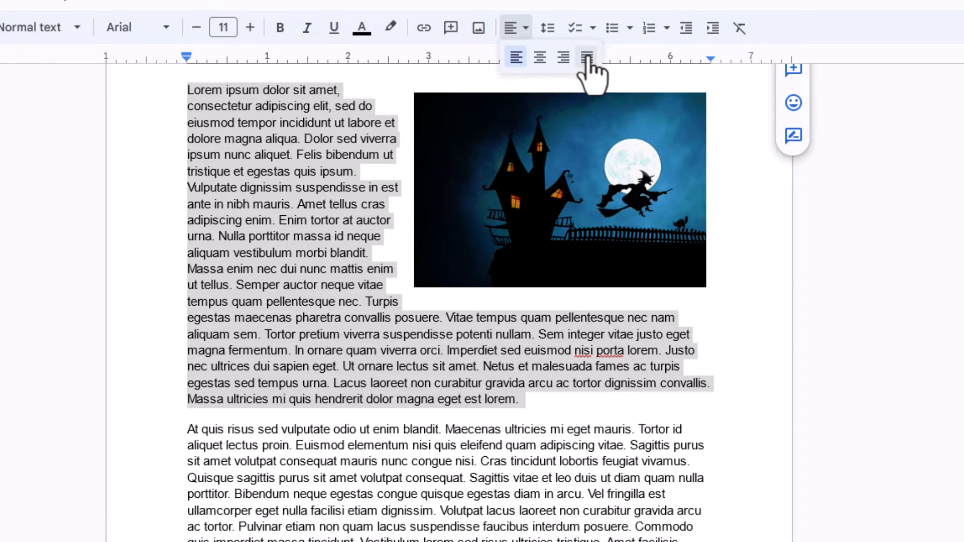
{"action": "left_click", "coordinate": [585, 57]}
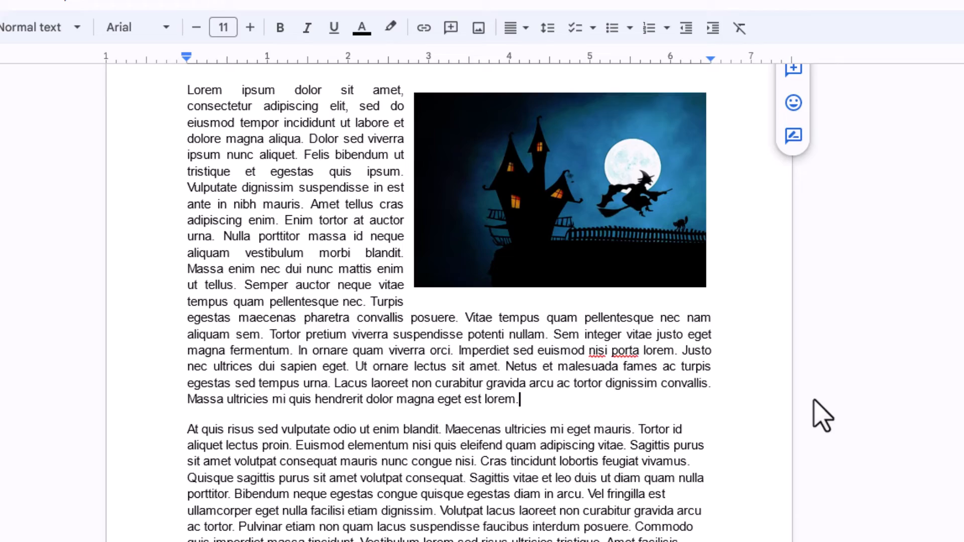